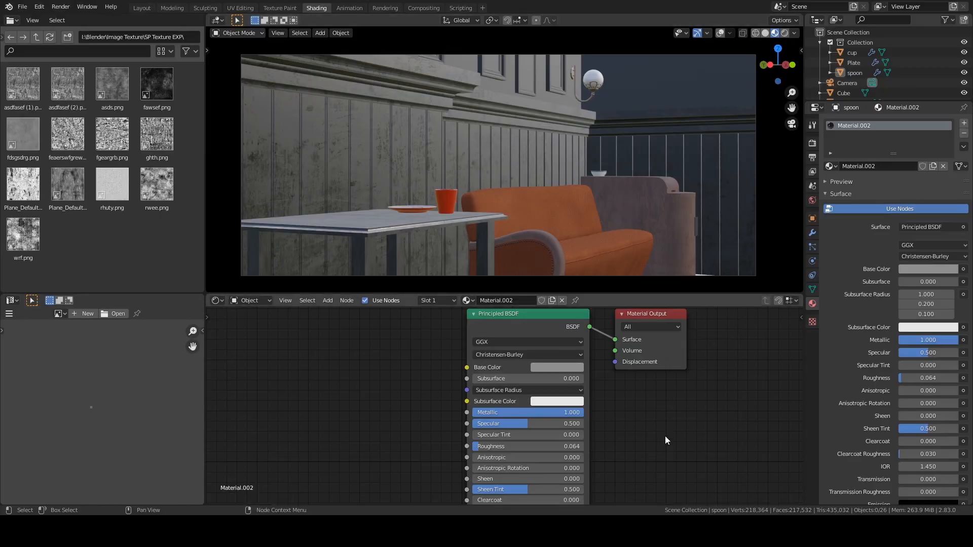
pyautogui.moveTo(452, 85)
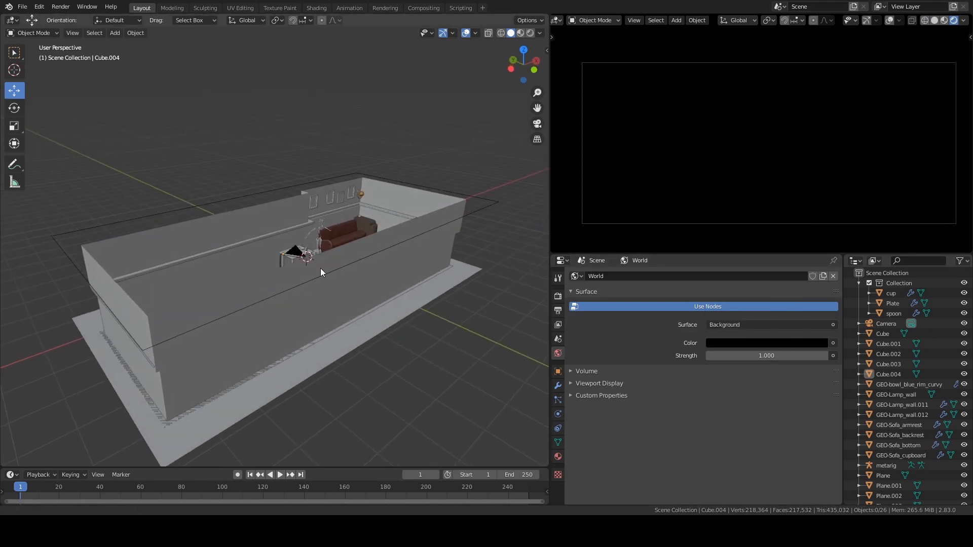
# Add an area light and move it up near the wall above the sofa
pyautogui.click(114, 33)
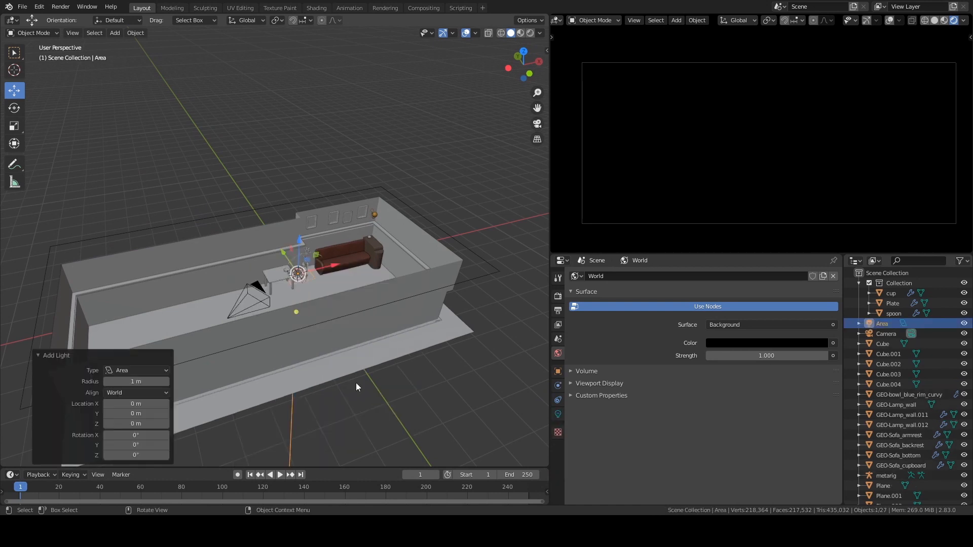
pyautogui.press('g')
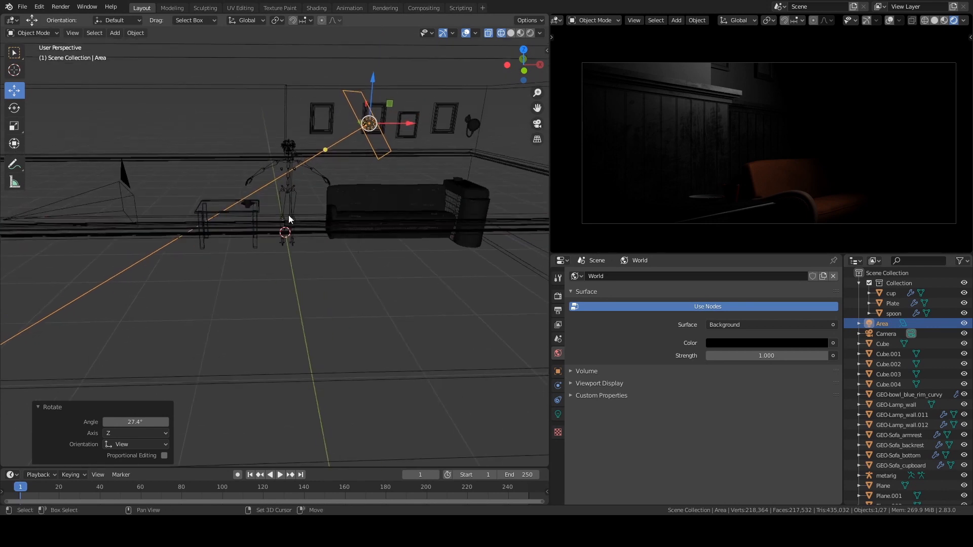
# Turn the area light above the table so it aims into the room toward the sofa
pyautogui.press('ctrl+v')
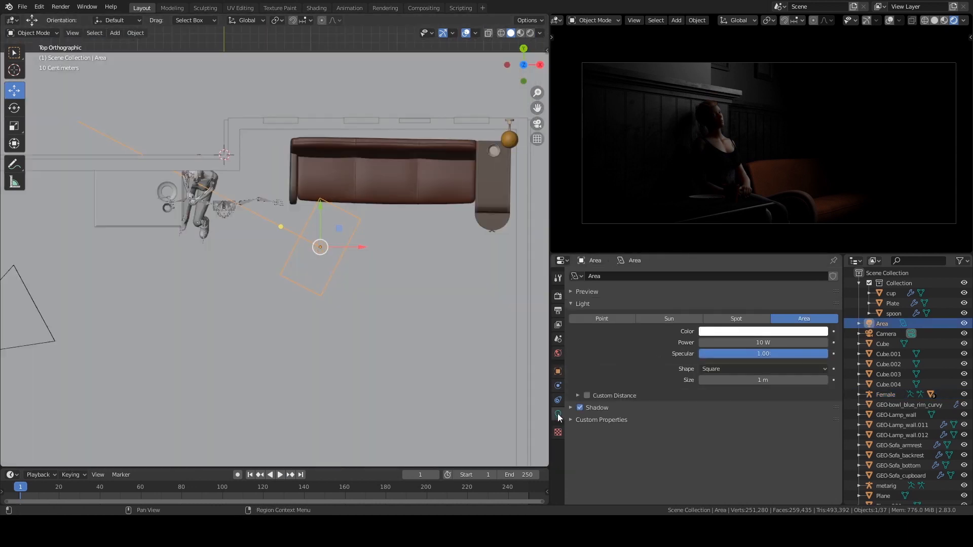
# Give the area light a warm yellow colour and enlarge its size
pyautogui.click(762, 330)
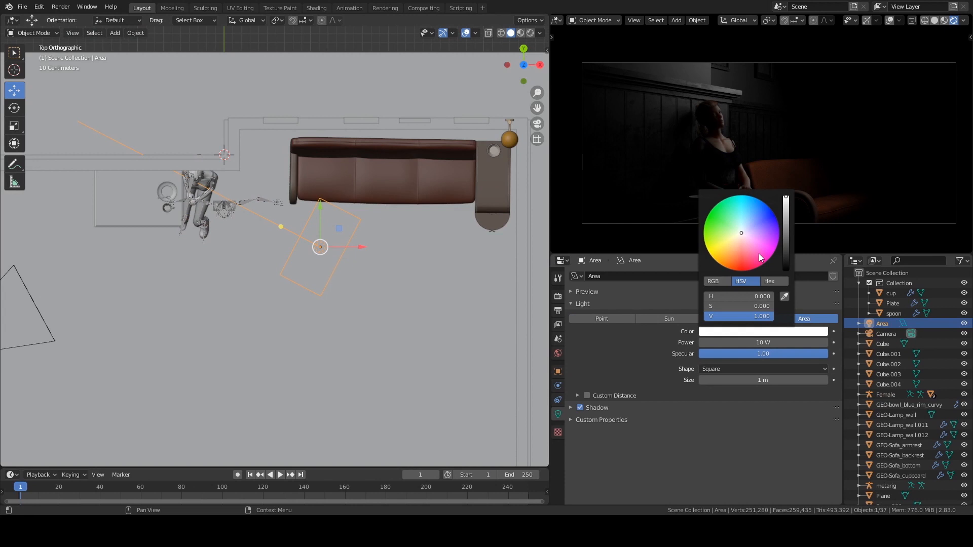
pyautogui.click(729, 246)
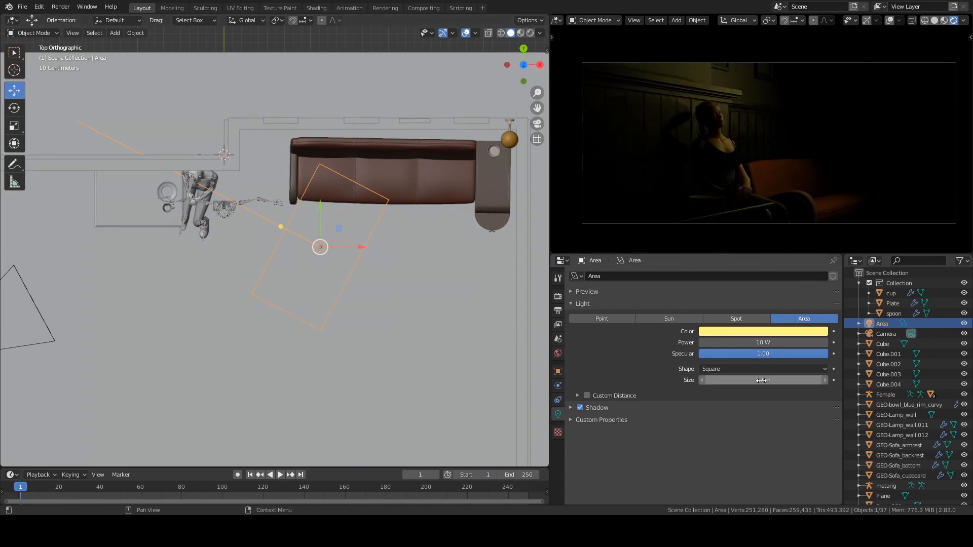
pyautogui.click(763, 330)
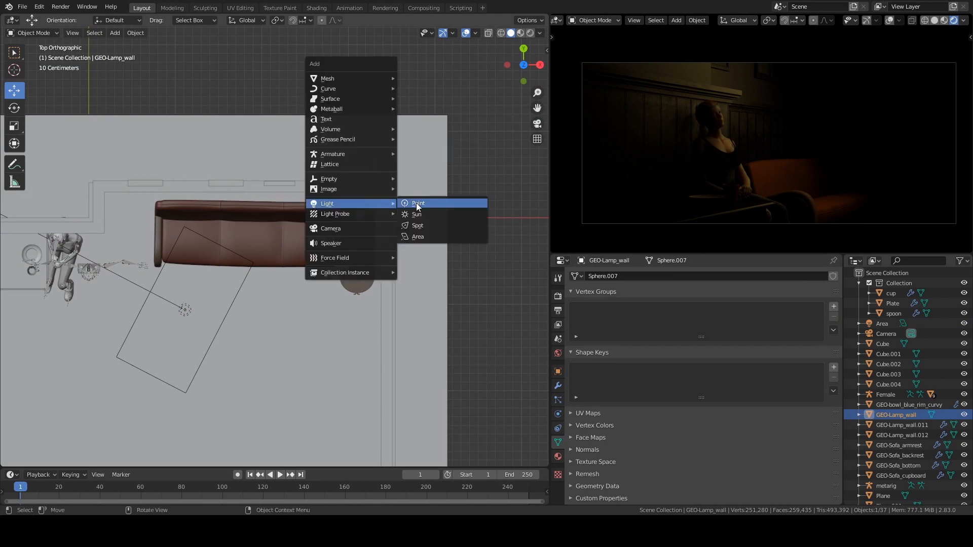
# Add a warm point light at the wall lamp by the sofa and adjust its power
pyautogui.click(417, 203)
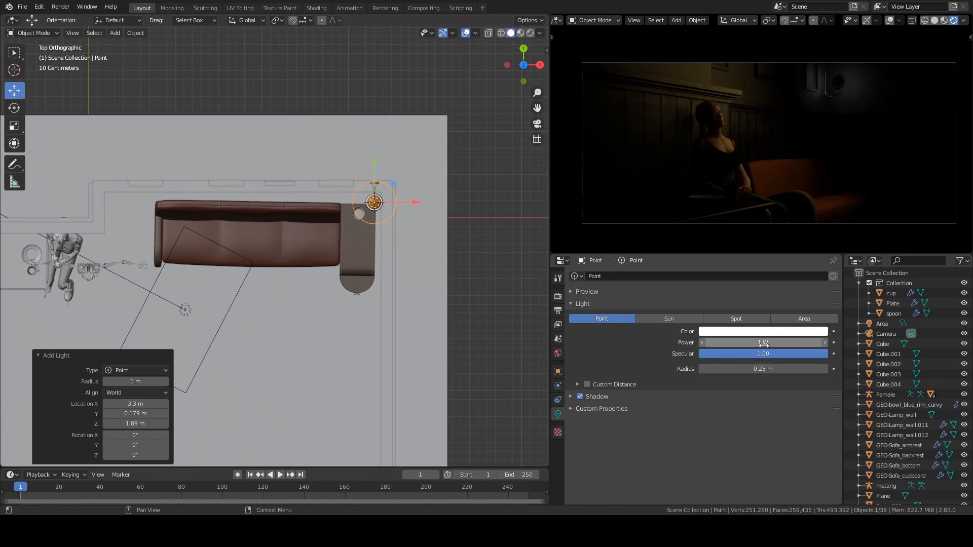
pyautogui.click(763, 330)
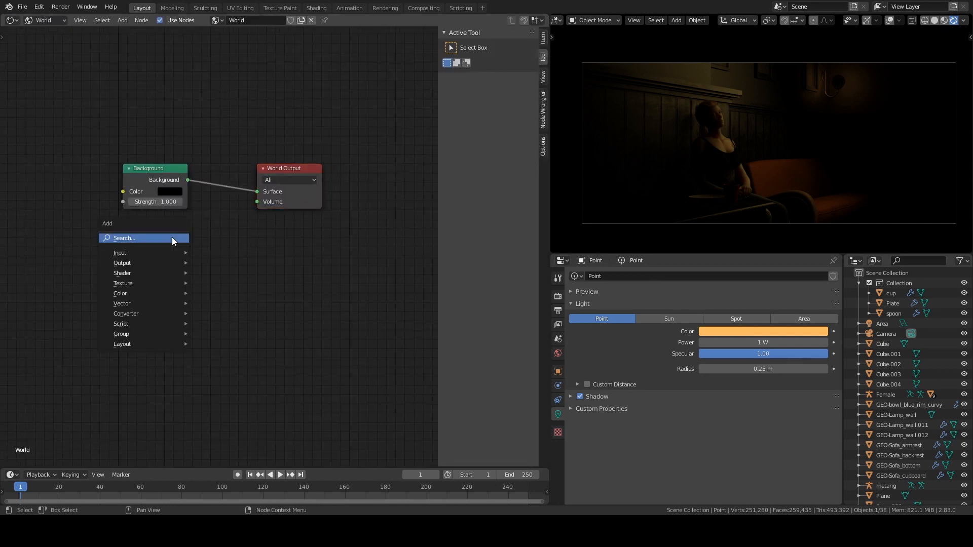
pyautogui.moveTo(123, 273)
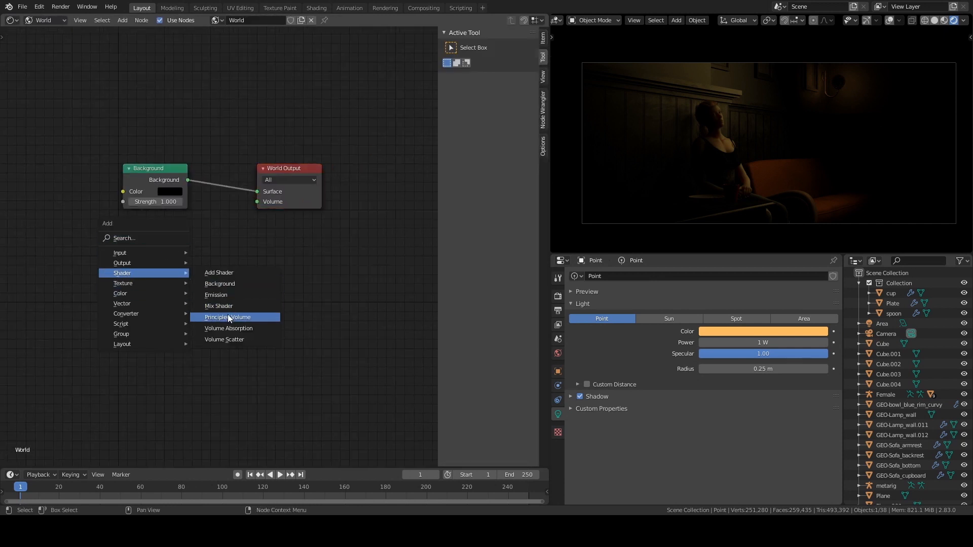
# Feed a blue Principled Volume shader into the world's Volume for a cool fog
pyautogui.click(228, 317)
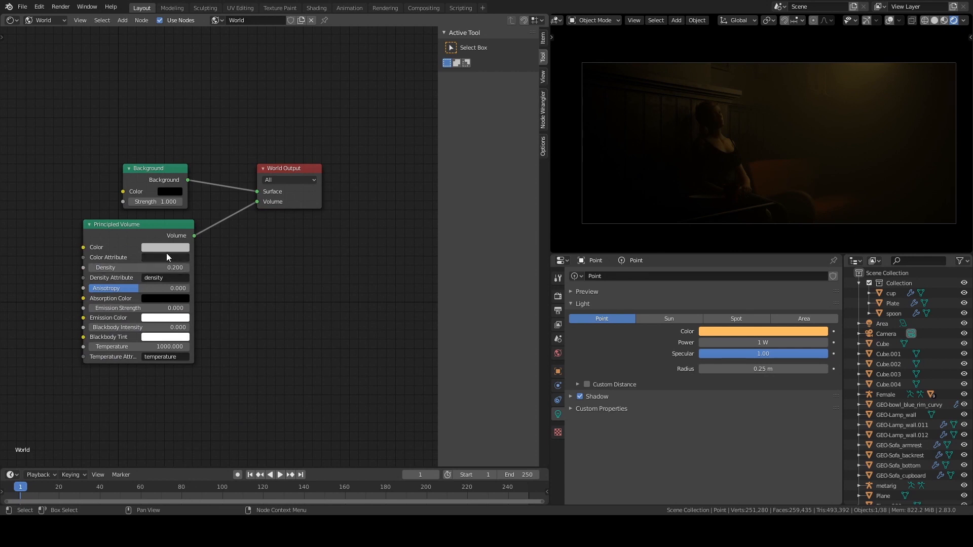
pyautogui.click(165, 248)
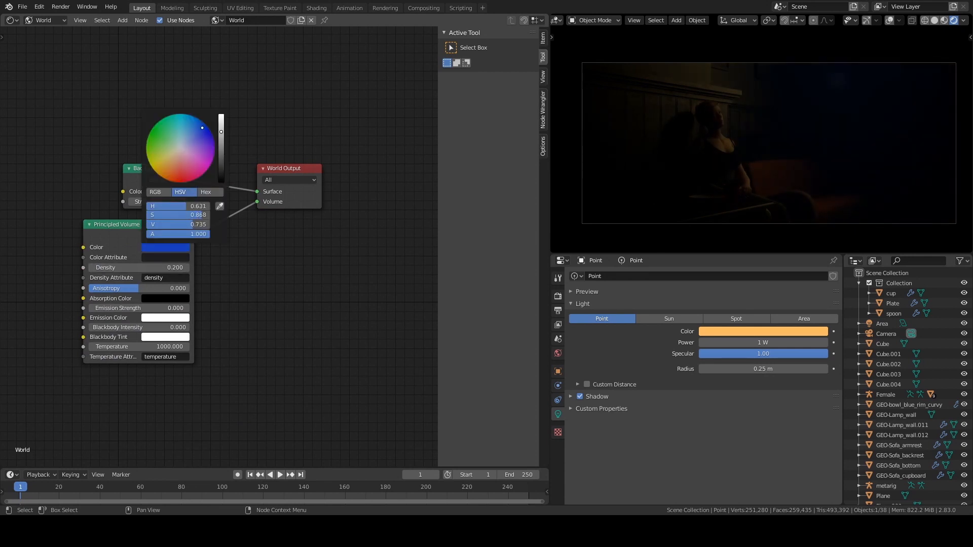
pyautogui.moveTo(220, 131); pyautogui.dragTo(220, 123)
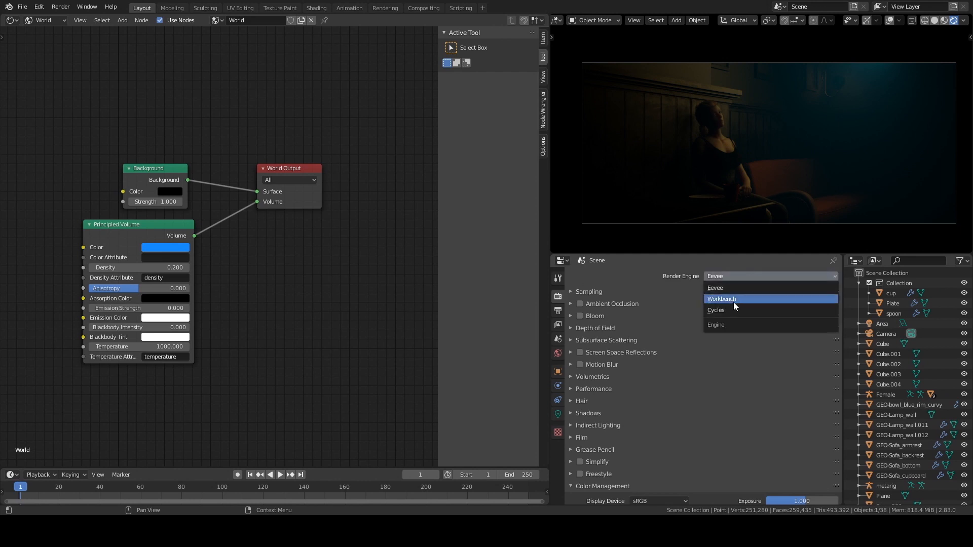
# Set the render engine to Cycles in Render Properties
pyautogui.click(716, 310)
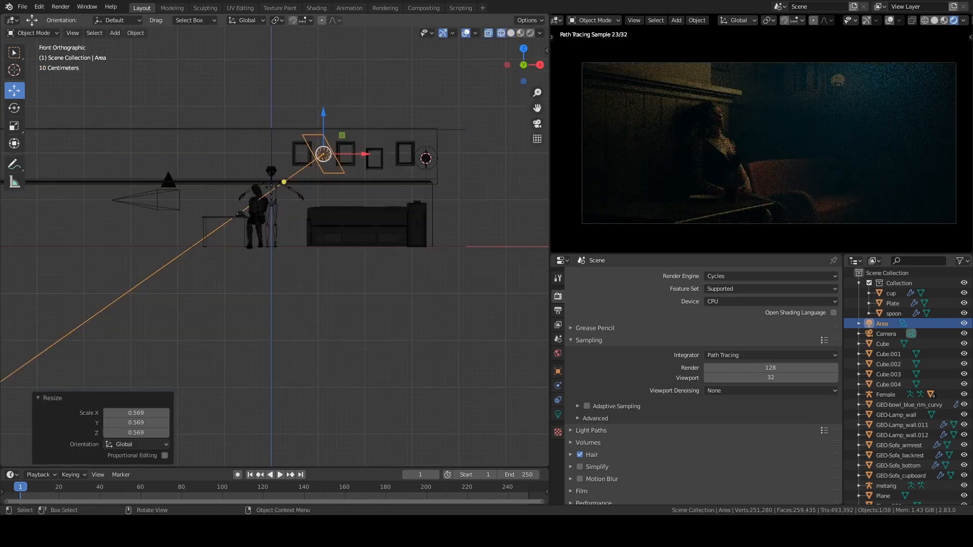
# Tilt the area light slightly and set its power to 15 W
pyautogui.press('r')
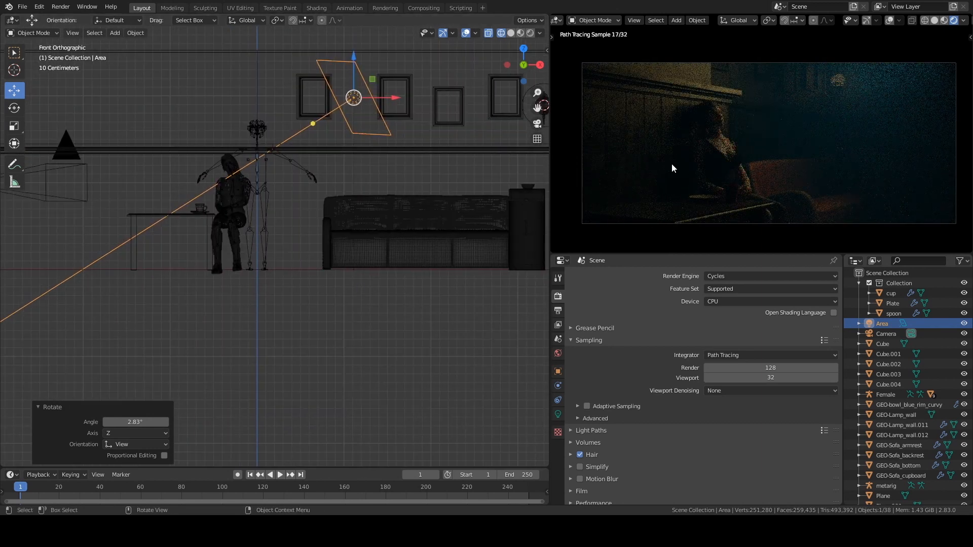
pyautogui.click(558, 401)
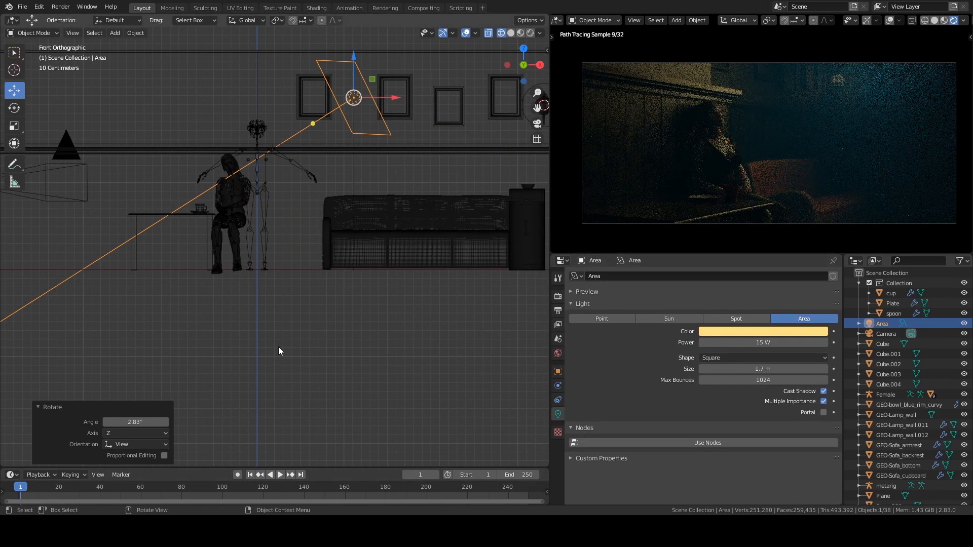
pyautogui.click(887, 334)
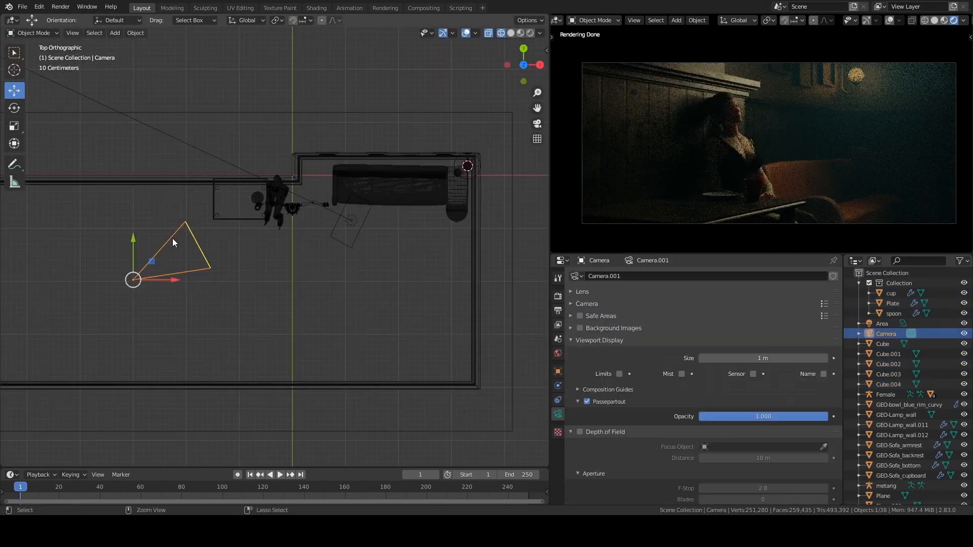
# Shift the camera sideways to reframe the woman and save as Lighting Base.blend
pyautogui.moveTo(173, 242); pyautogui.dragTo(243, 245)
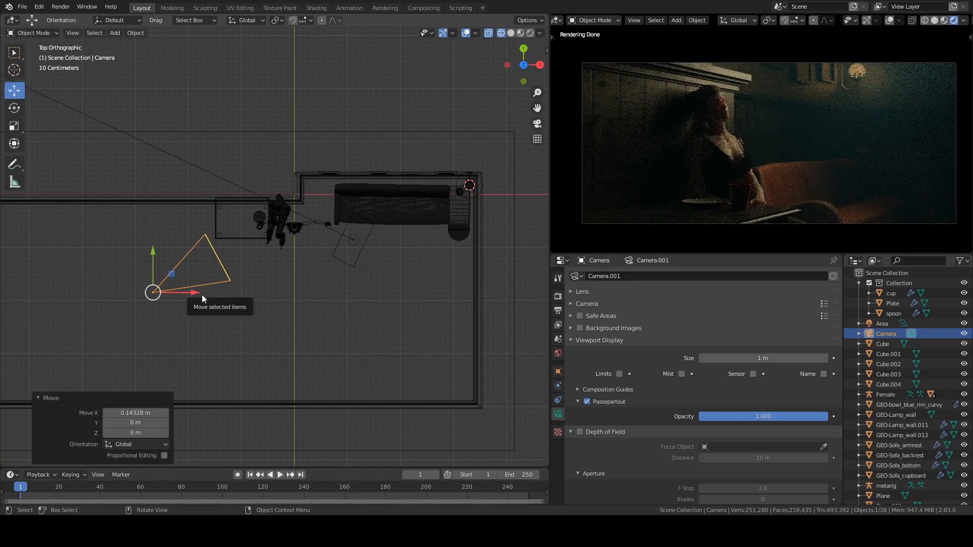
pyautogui.press('ctrl+s')
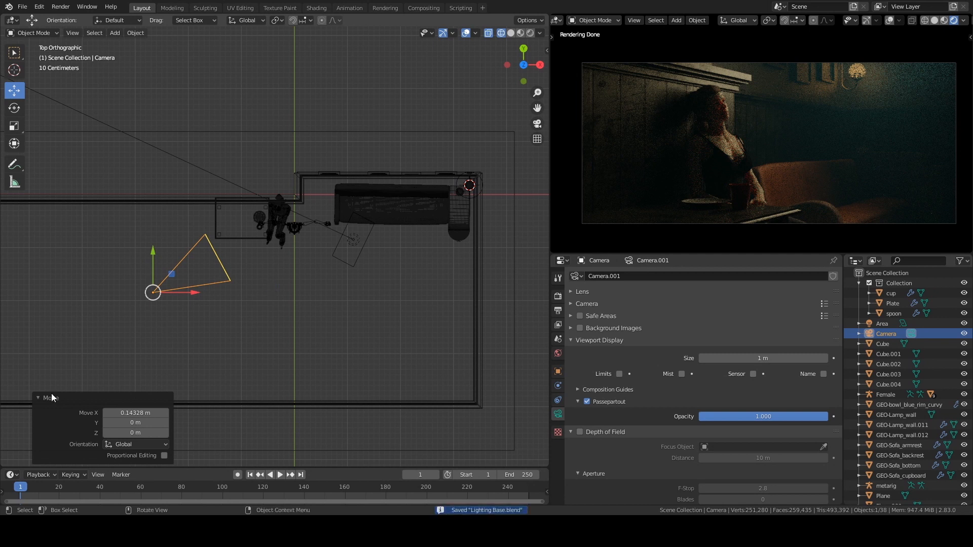